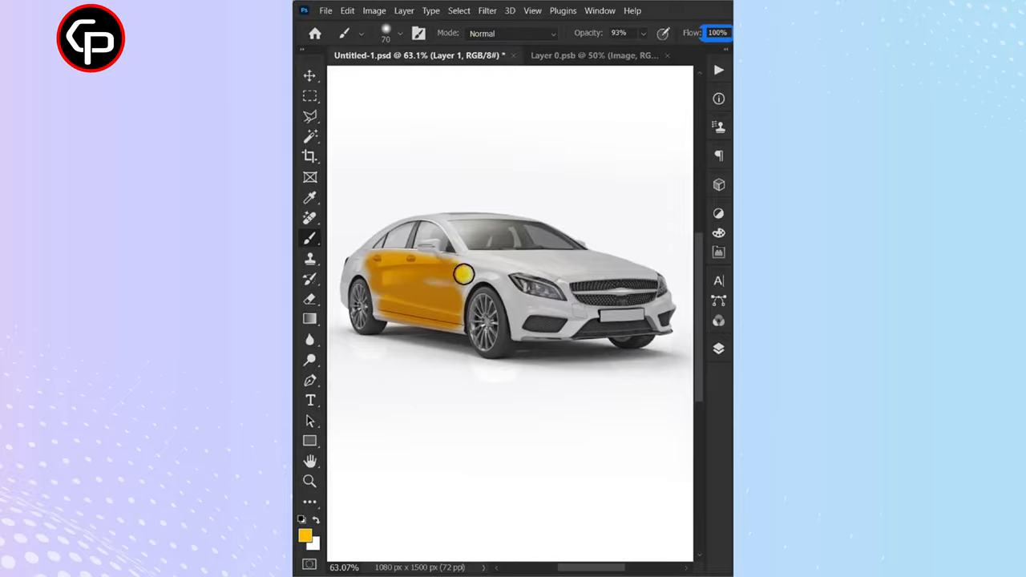
# - Hide the original car photo so only the Mockup body shape stays visible
pyautogui.moveTo(460, 277); pyautogui.dragTo(397, 316)
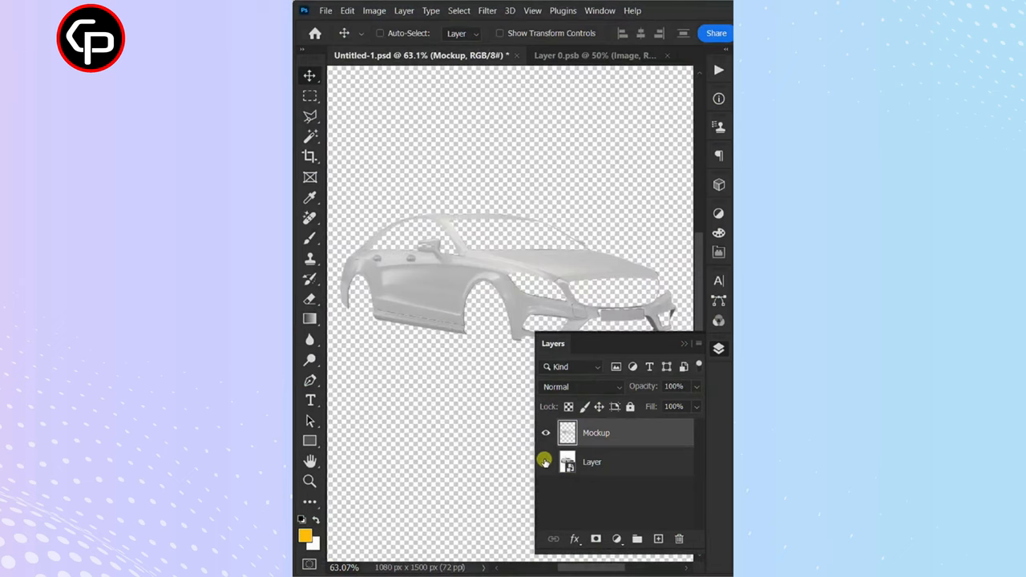
# - Add a Solid Color fill (ffbc06) masked to the car body and duplicate the Mockup layer
pyautogui.rightClick(566, 433)
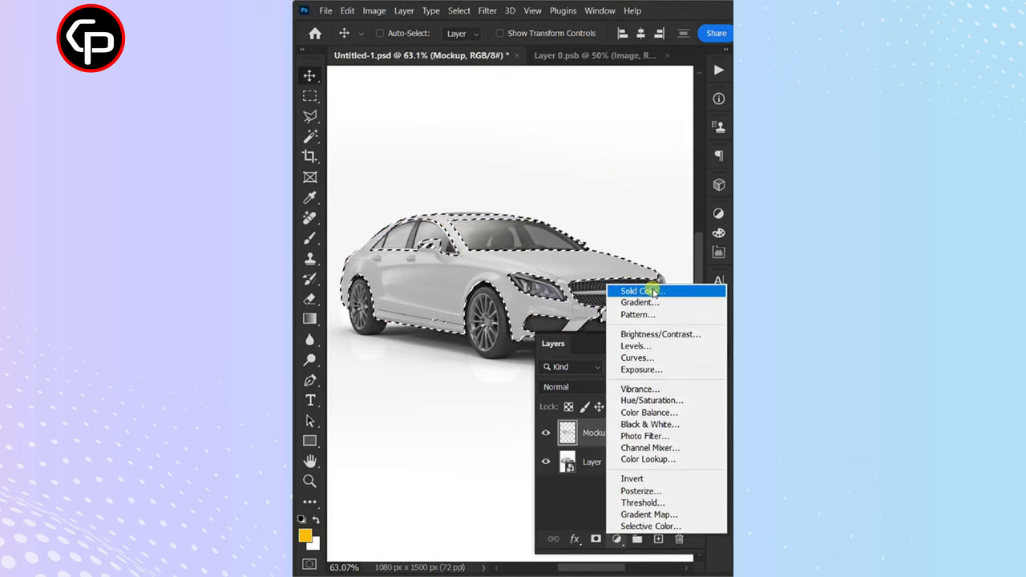
pyautogui.click(637, 291)
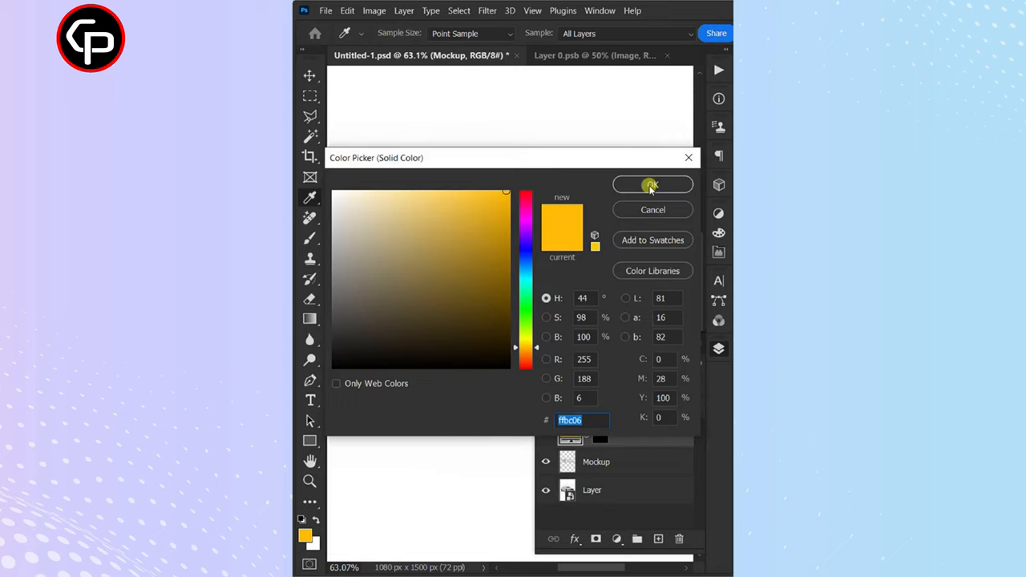
pyautogui.click(652, 184)
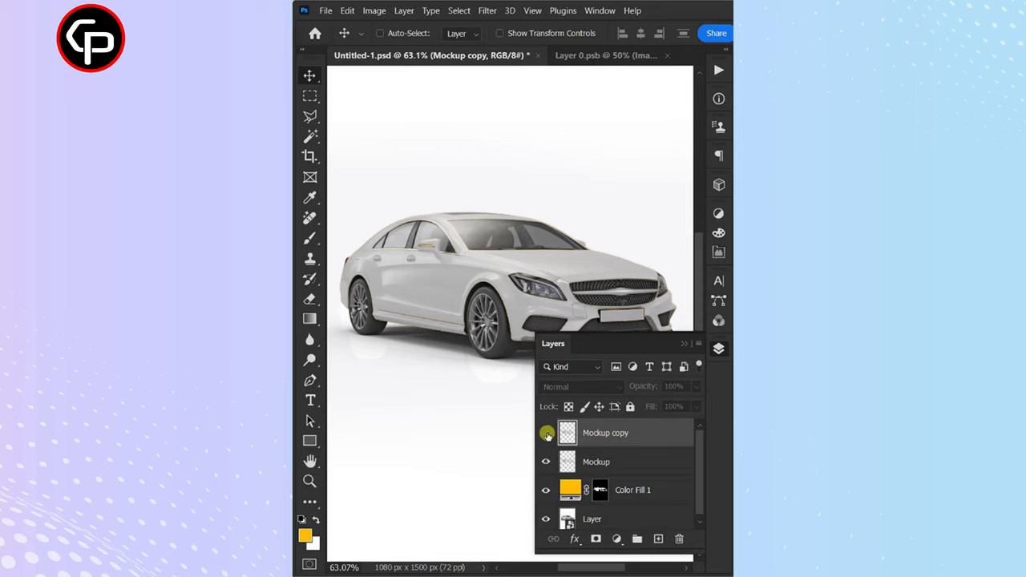
# - Hide Mockup copy, burn Mockup into the fill and adjust Levels to 70/1.00/214 with output 83
pyautogui.click(581, 386)
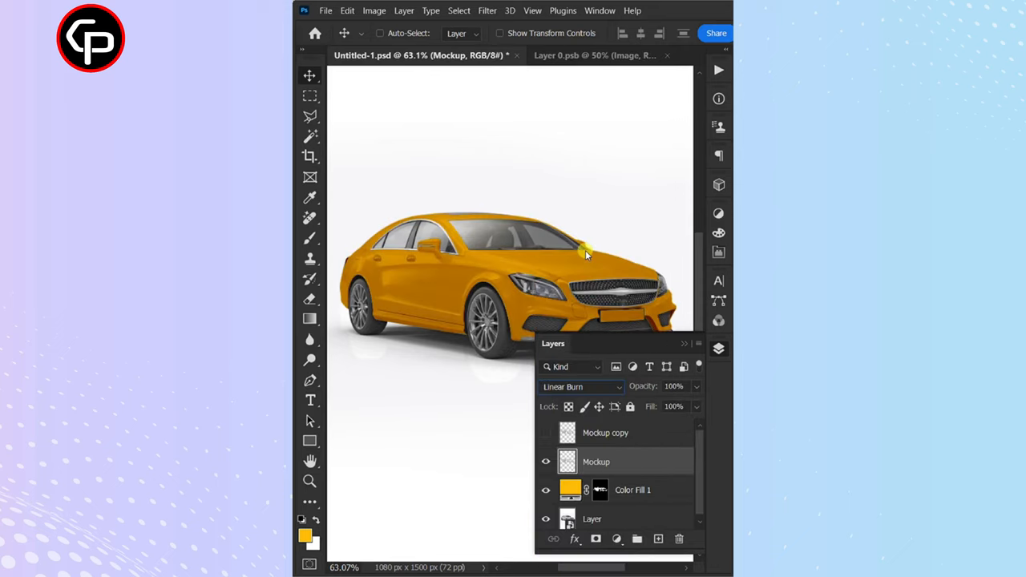
pyautogui.press('Ctrl+L')
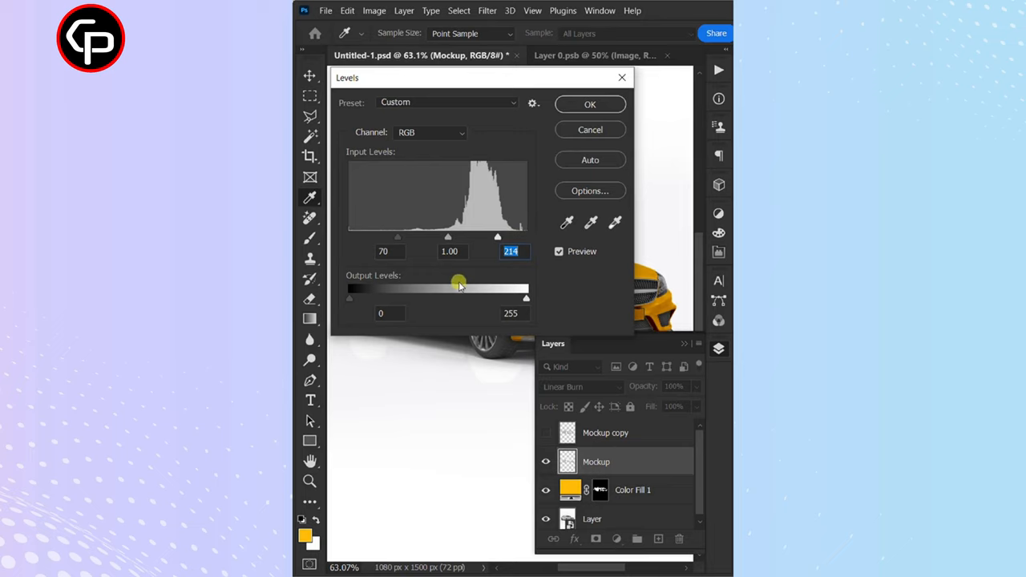
pyautogui.moveTo(458, 287); pyautogui.dragTo(399, 297)
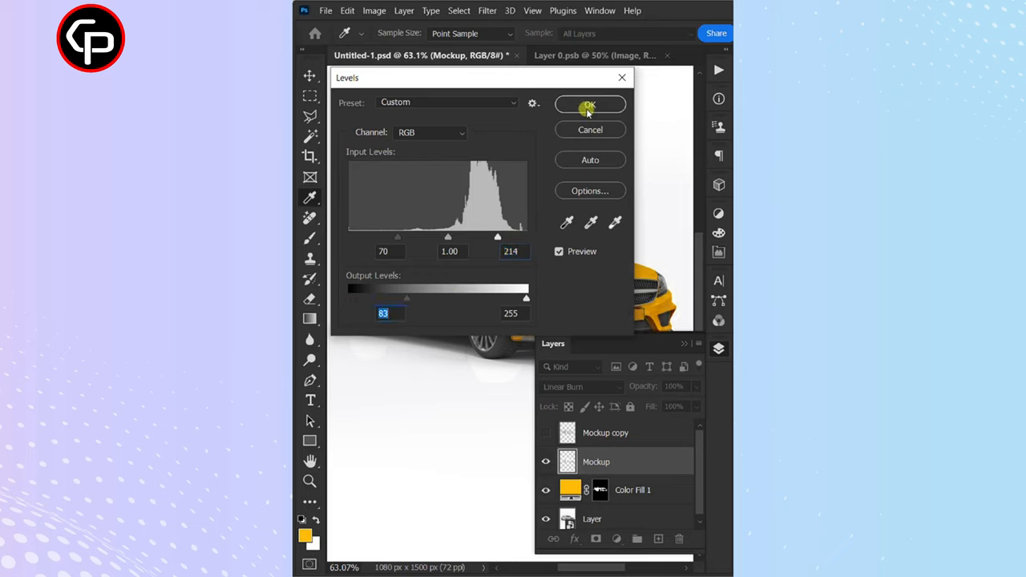
pyautogui.click(590, 105)
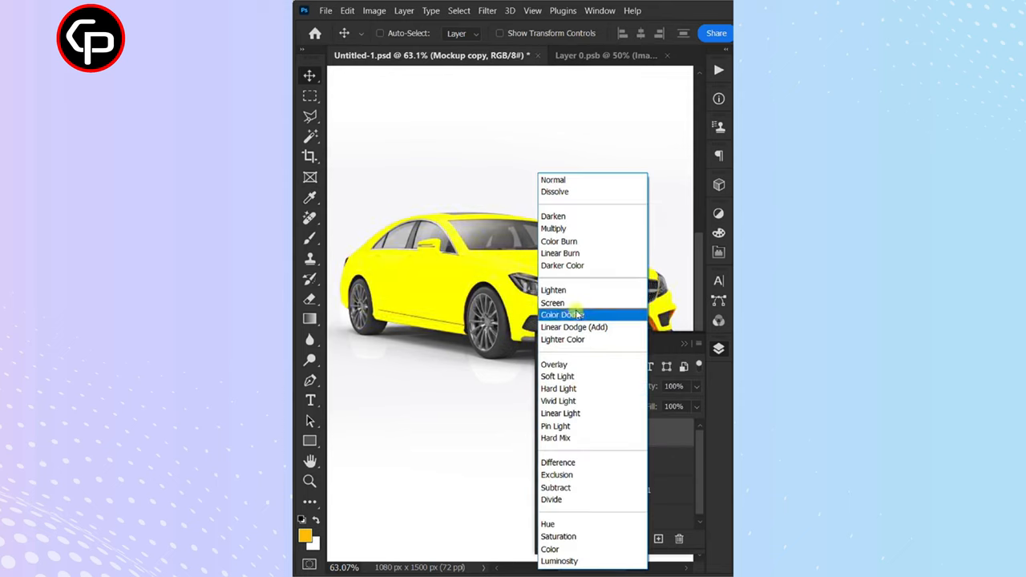
# - Adjust the Screen-blended Mockup copy's Levels input to about 165 and 243 for bright highlights
pyautogui.press('Ctrl+L')
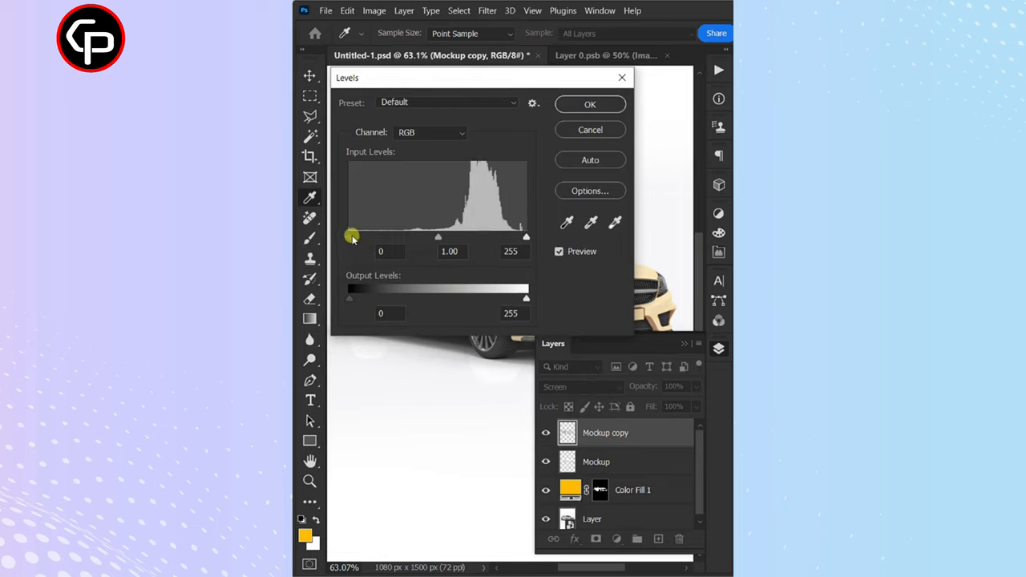
pyautogui.moveTo(349, 237); pyautogui.dragTo(465, 236)
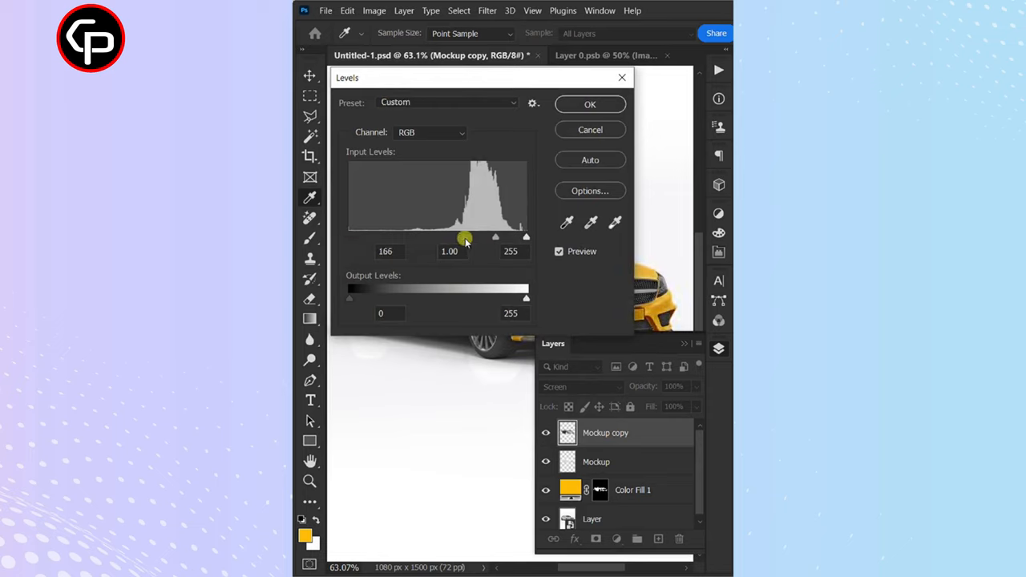
pyautogui.moveTo(527, 235); pyautogui.dragTo(519, 236)
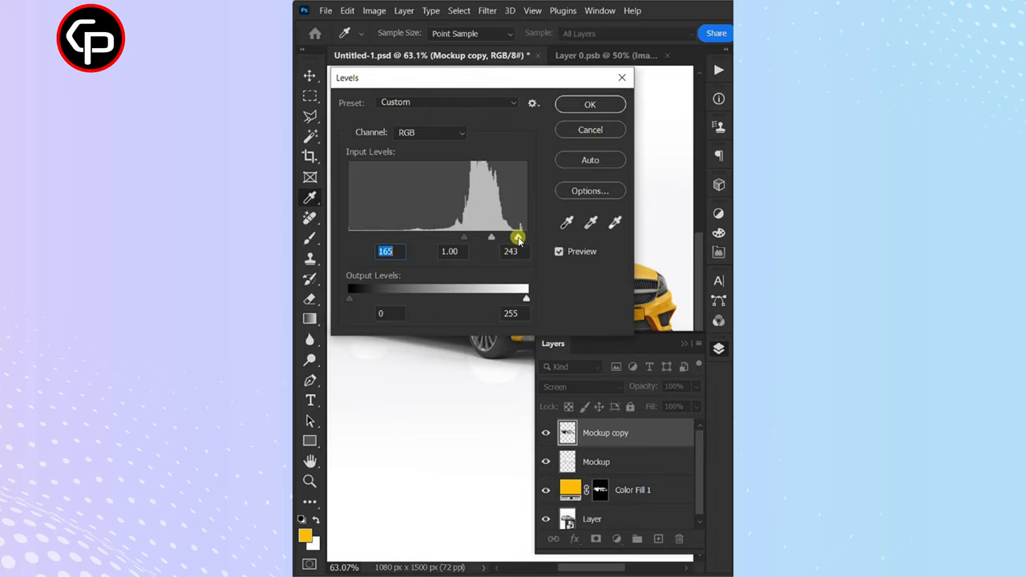
pyautogui.moveTo(348, 299); pyautogui.dragTo(359, 298)
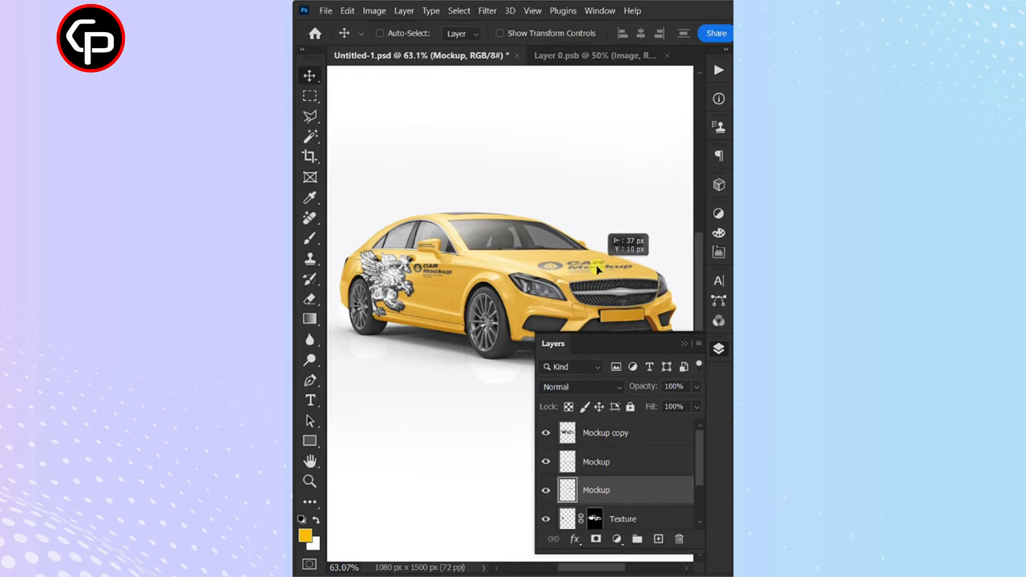
# - Collapse the Layers panel to view the finished car with logo and griffin decals
pyautogui.click(717, 348)
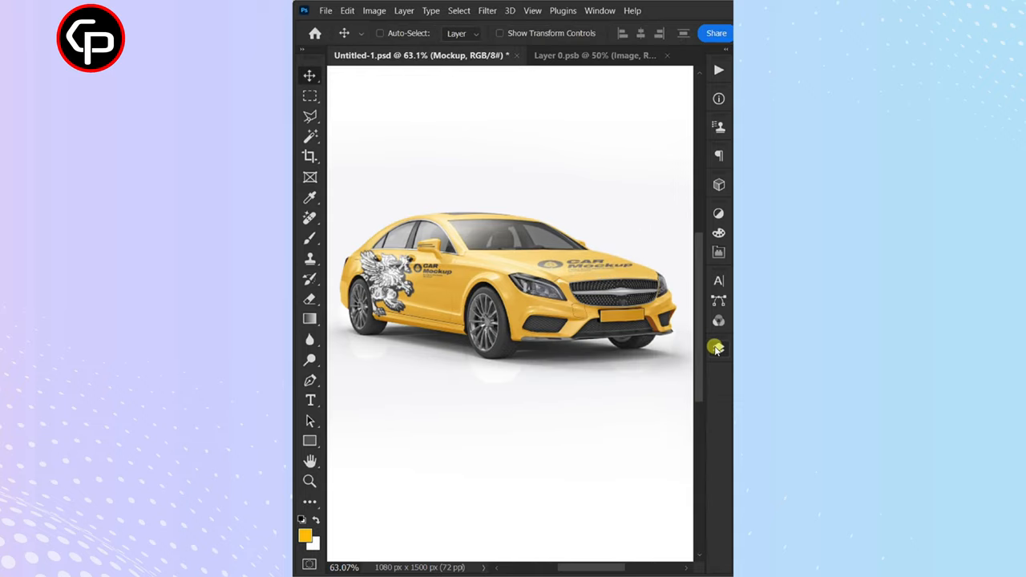